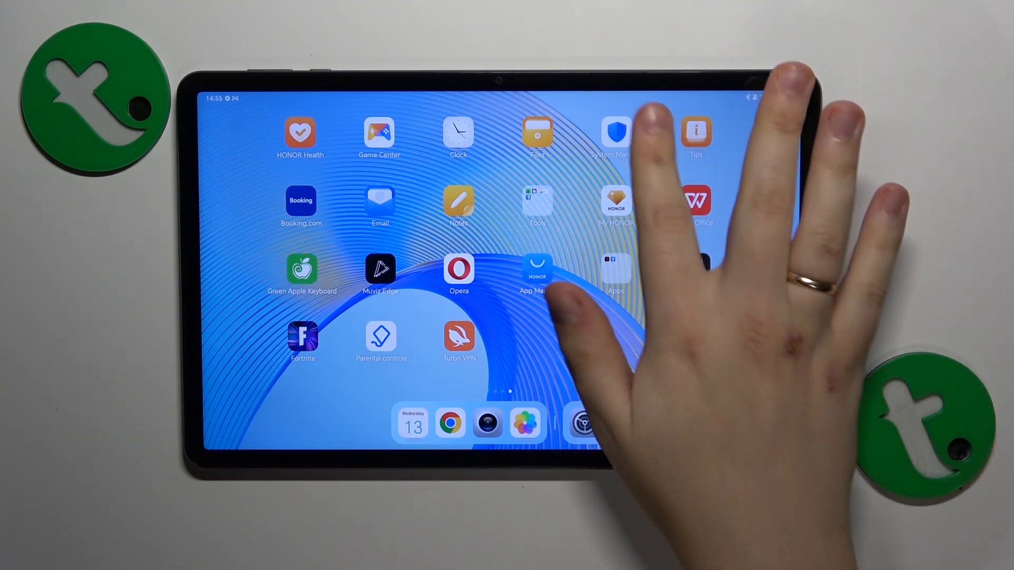
Launch HONOR System Manager from the home screen and start the system optimisation
click(614, 133)
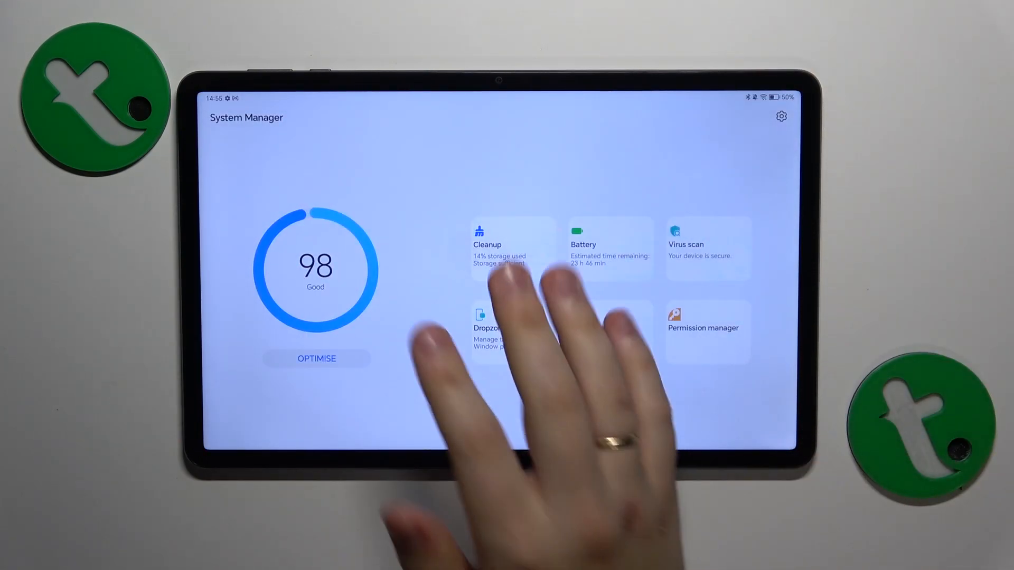
click(316, 358)
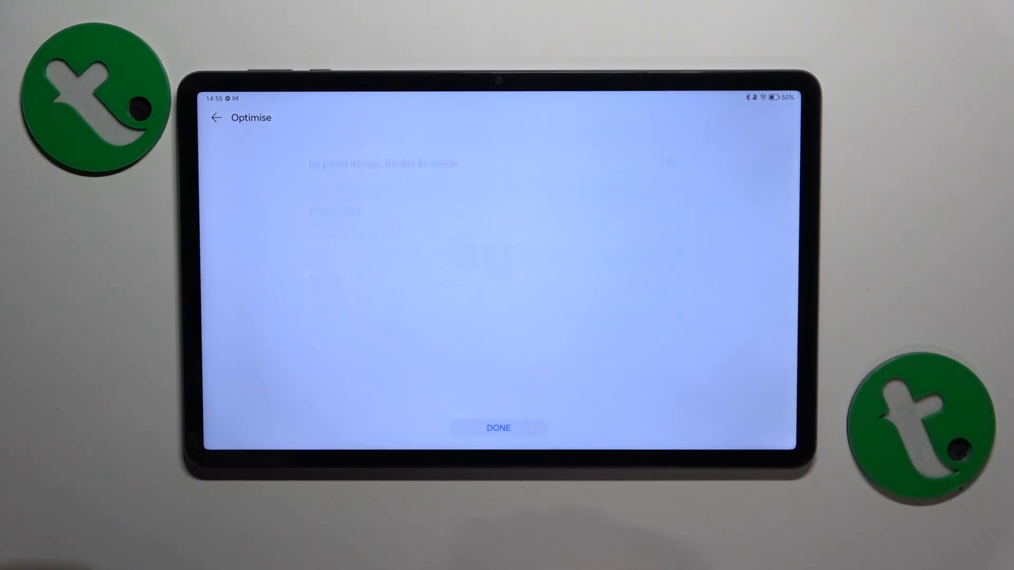
Dismiss the results with DONE, go to Cleanup and clean the 311 KB of junk files
click(217, 118)
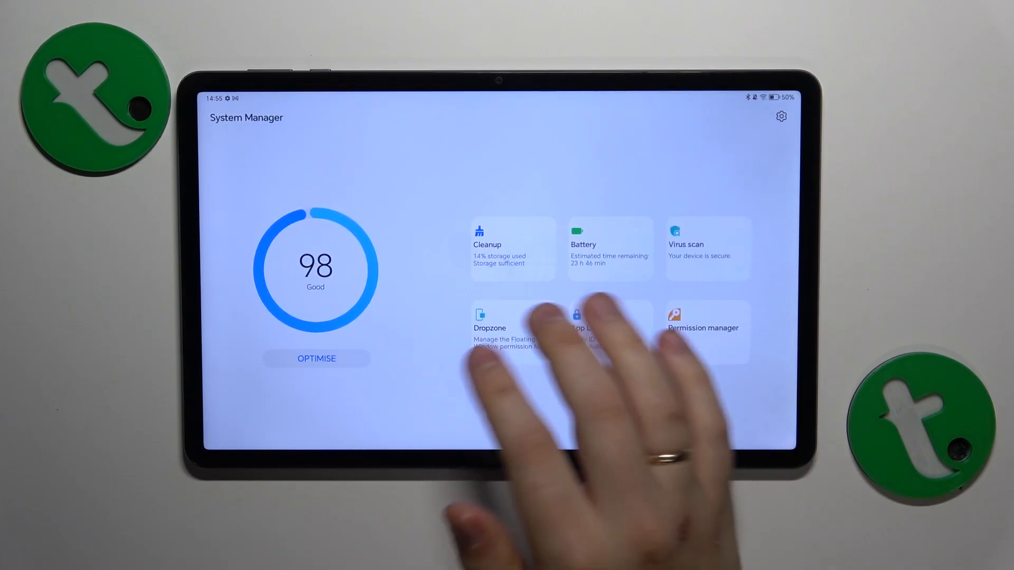
click(486, 245)
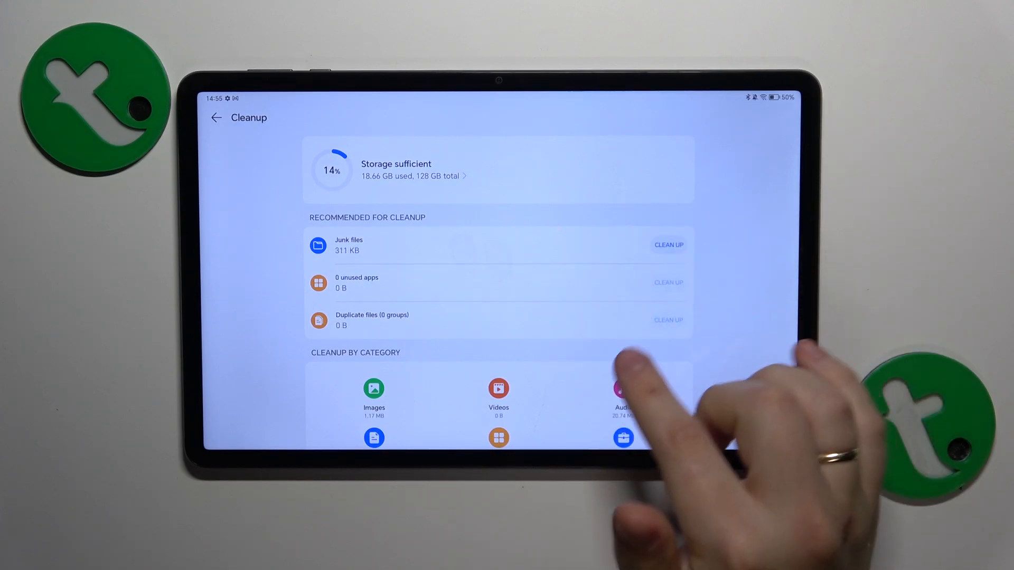
mouse_move(623, 388)
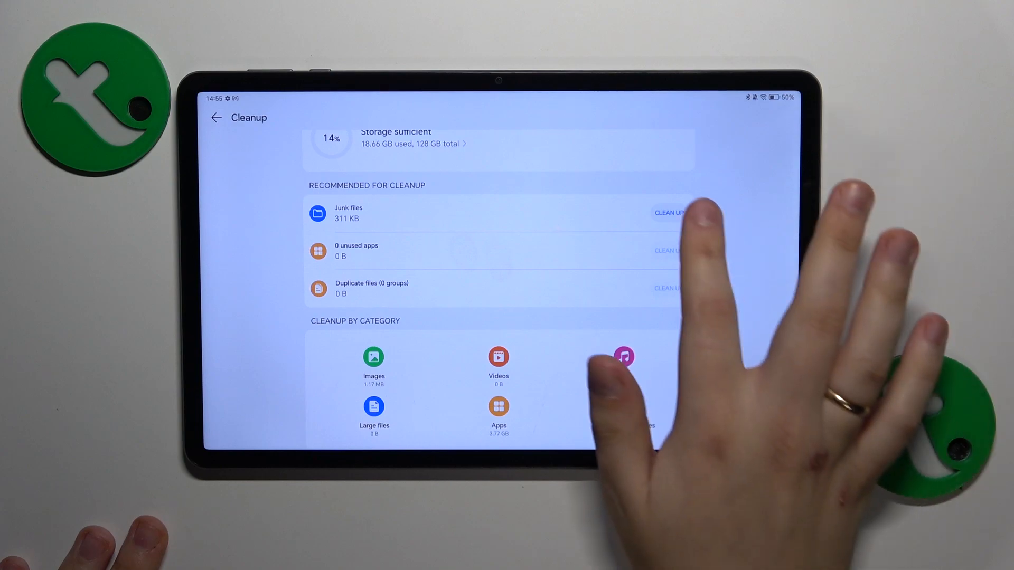
click(668, 213)
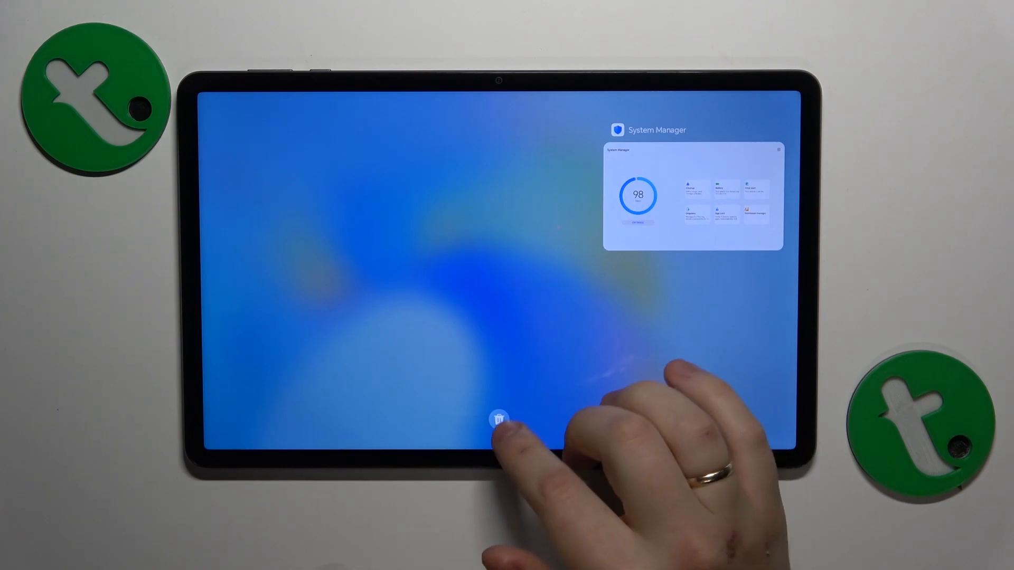
Clear every recent app, System Manager included, from the recents overview
click(500, 418)
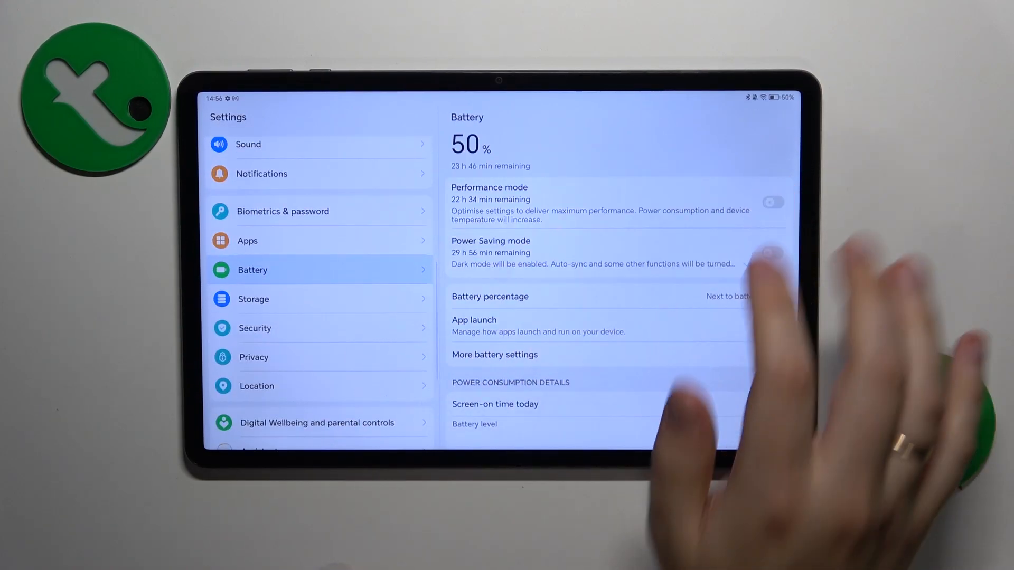
Switch Performance mode on in Battery settings, dropping remaining time to 22 h 34 min
click(772, 202)
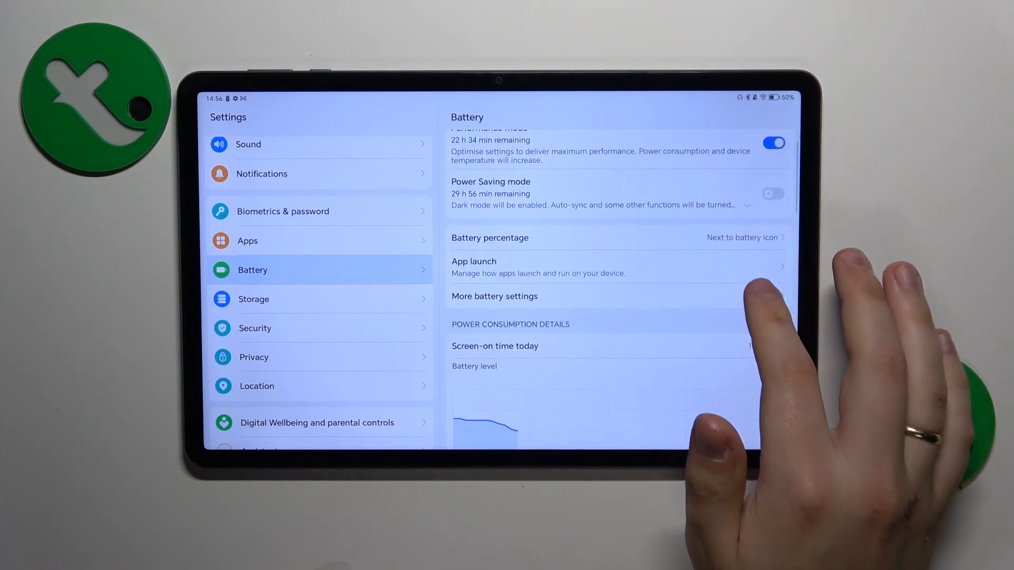
scroll(down, 3)
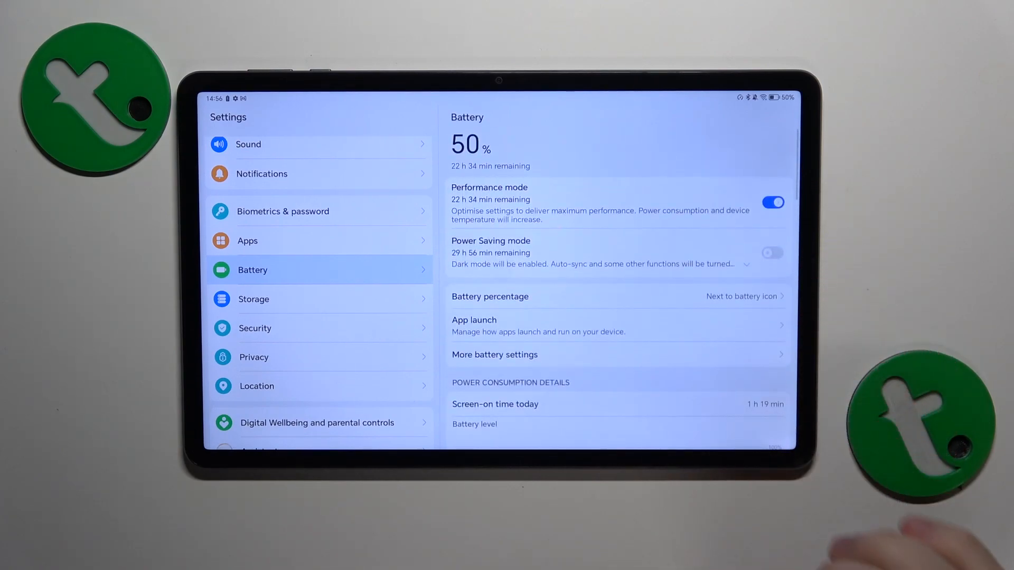